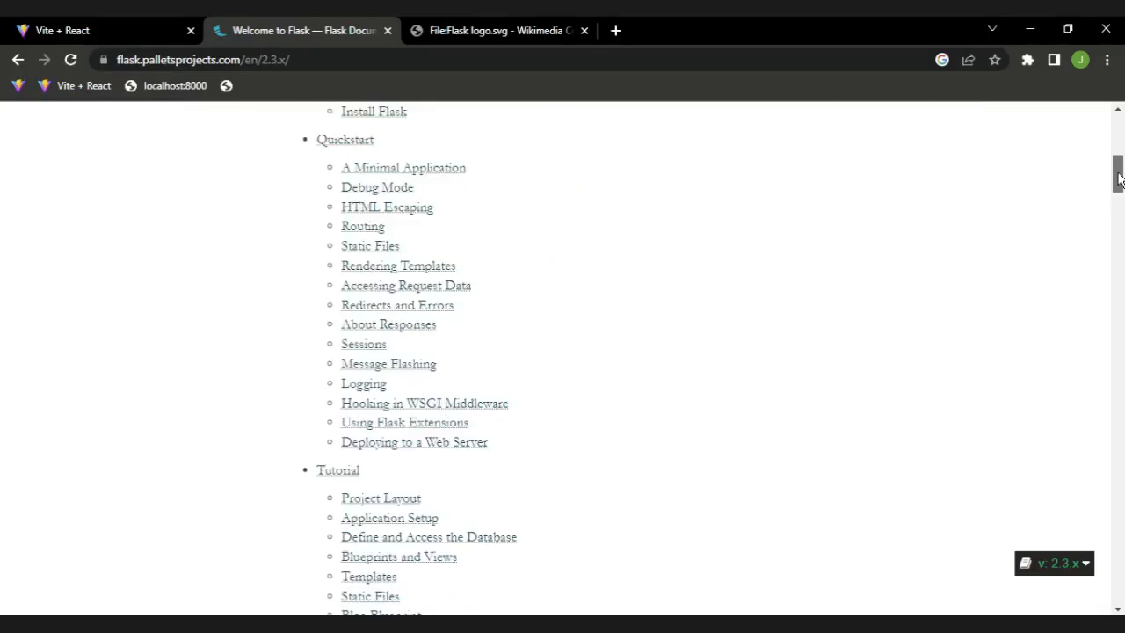
pyautogui.scroll(-3)
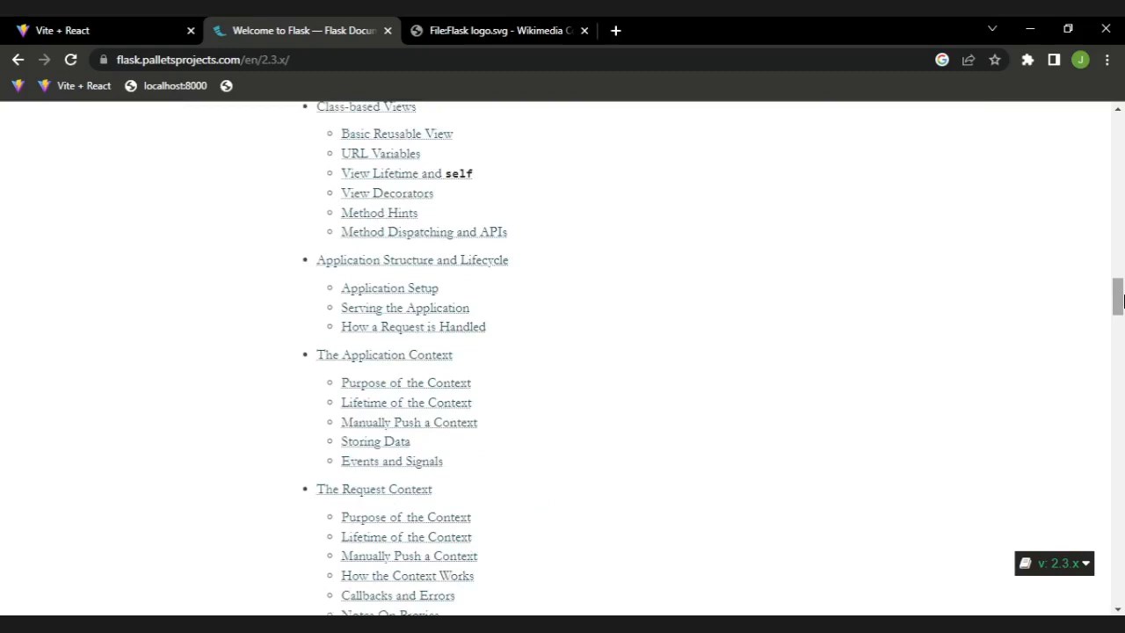
pyautogui.scroll(-3)
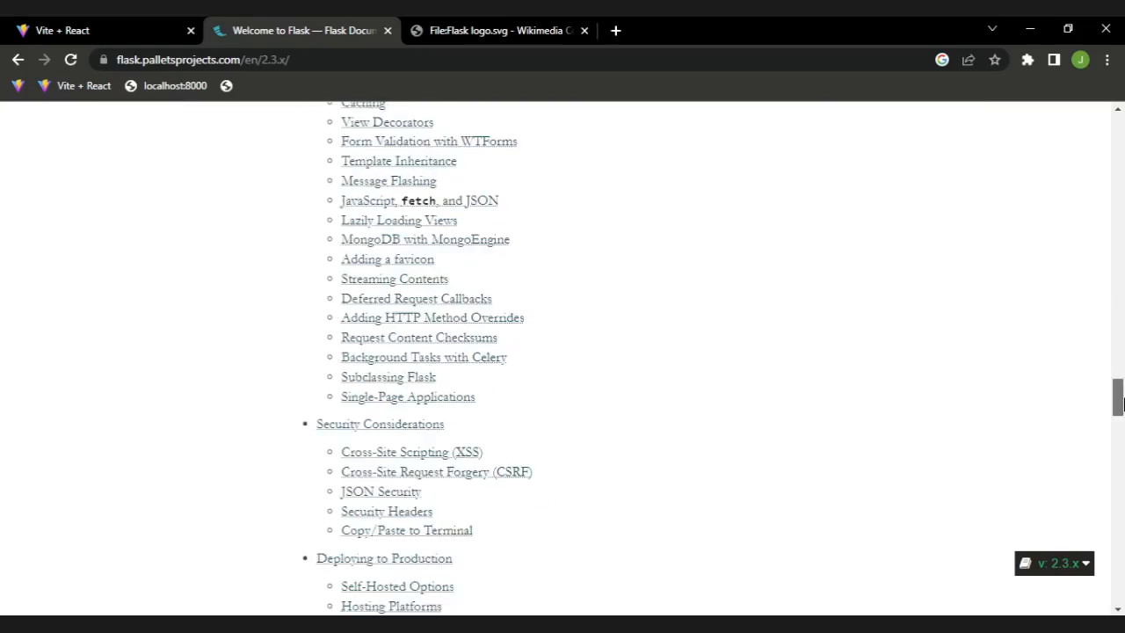
pyautogui.scroll(-3)
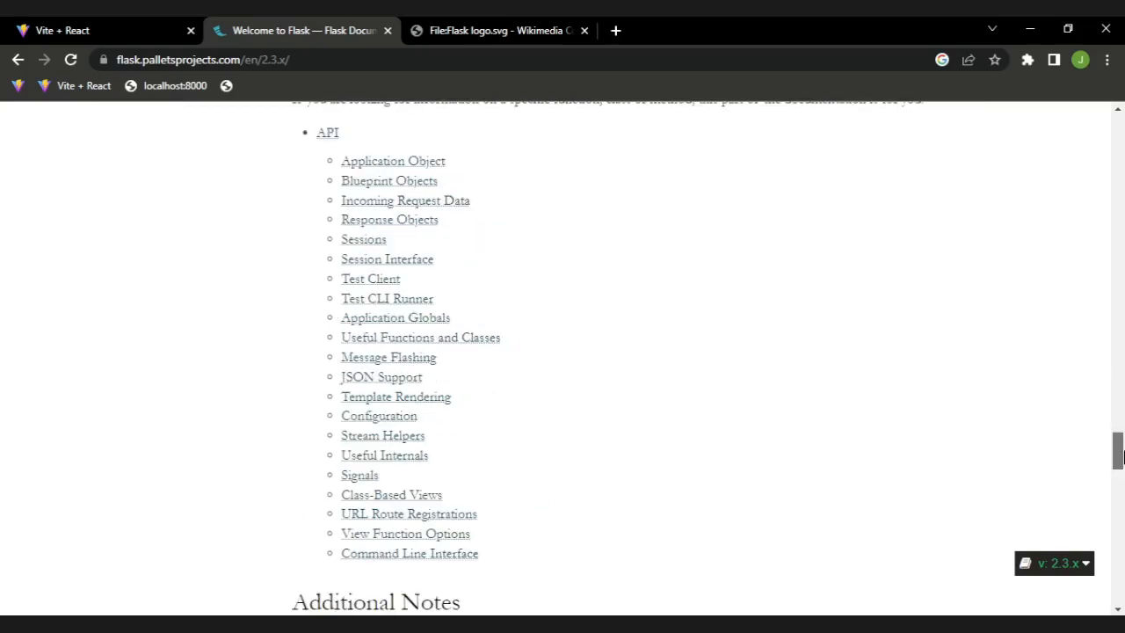
pyautogui.scroll(3)
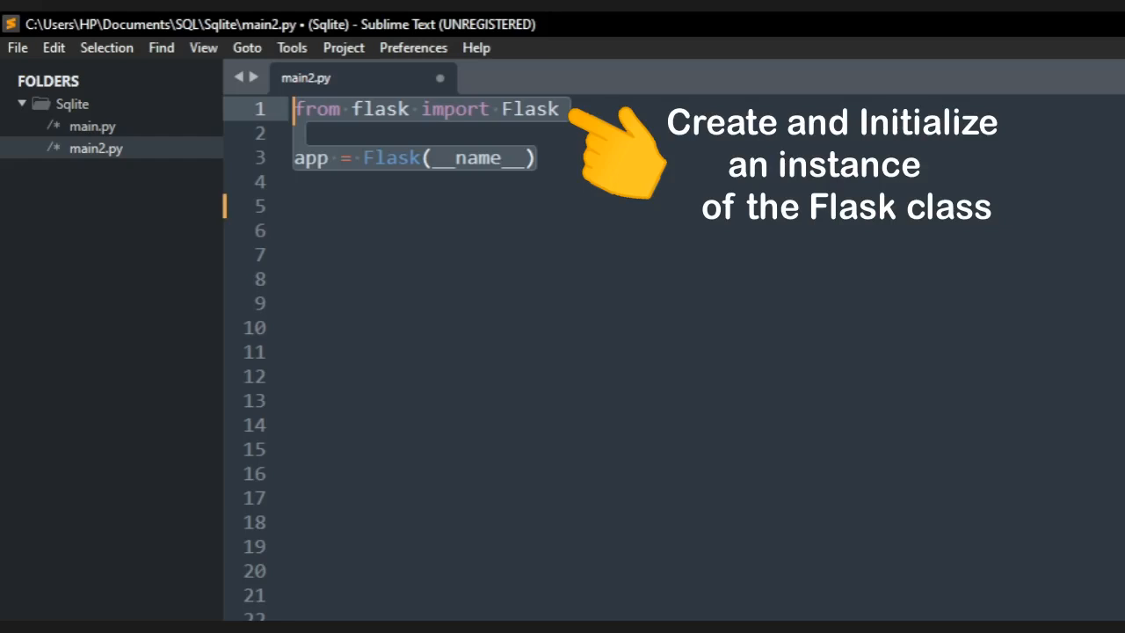
pyautogui.moveTo(1046, 394)
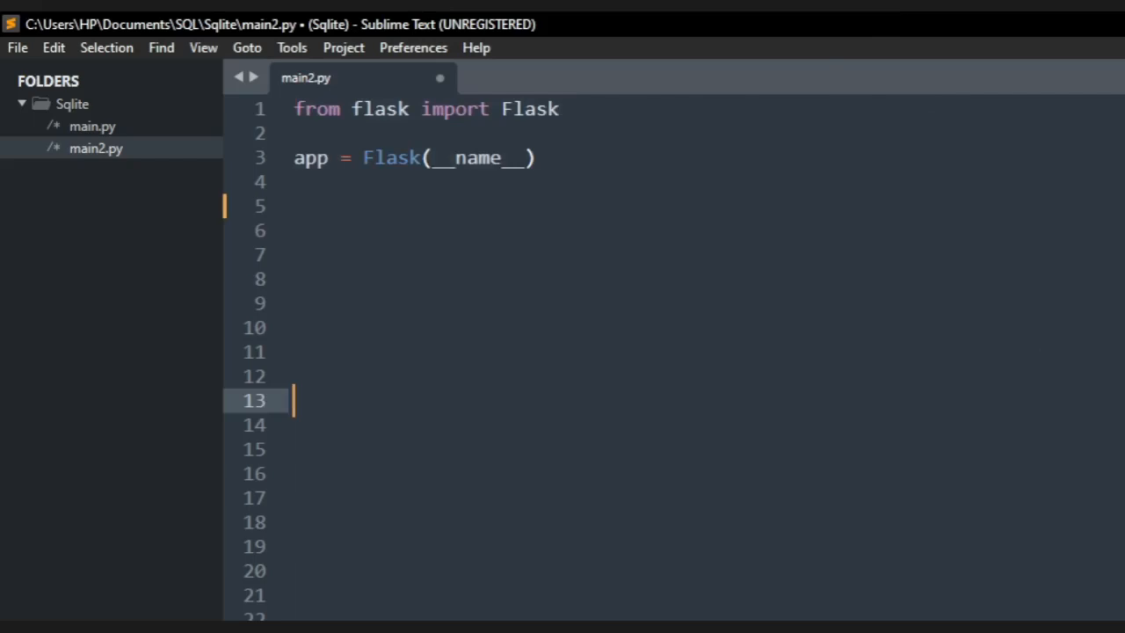
pyautogui.write("@app.route('/')")
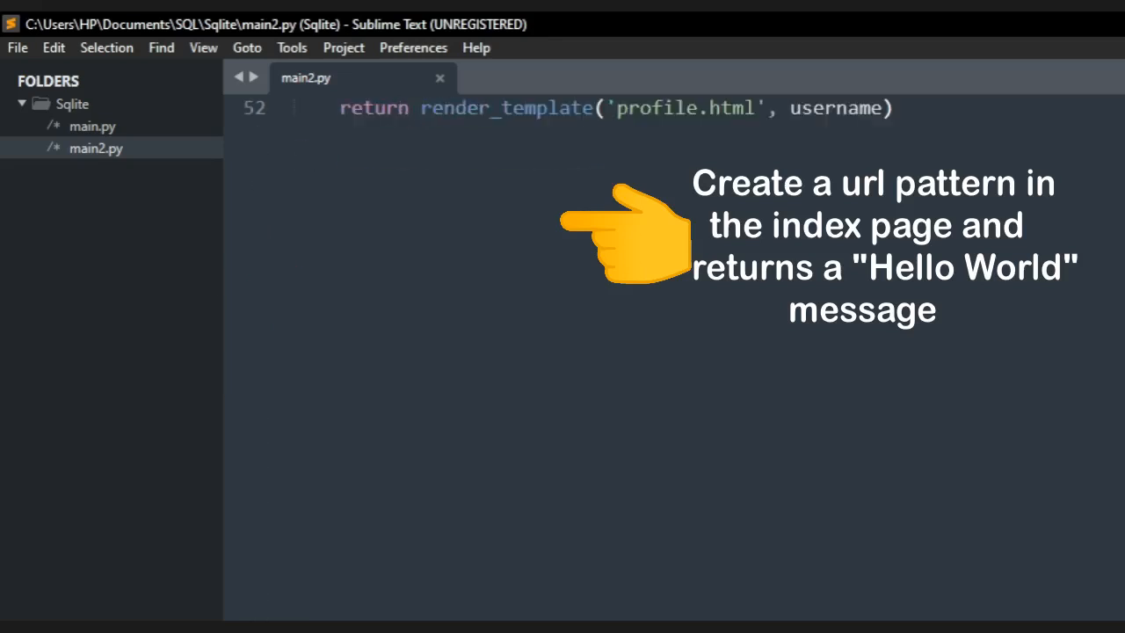
pyautogui.scroll(3)
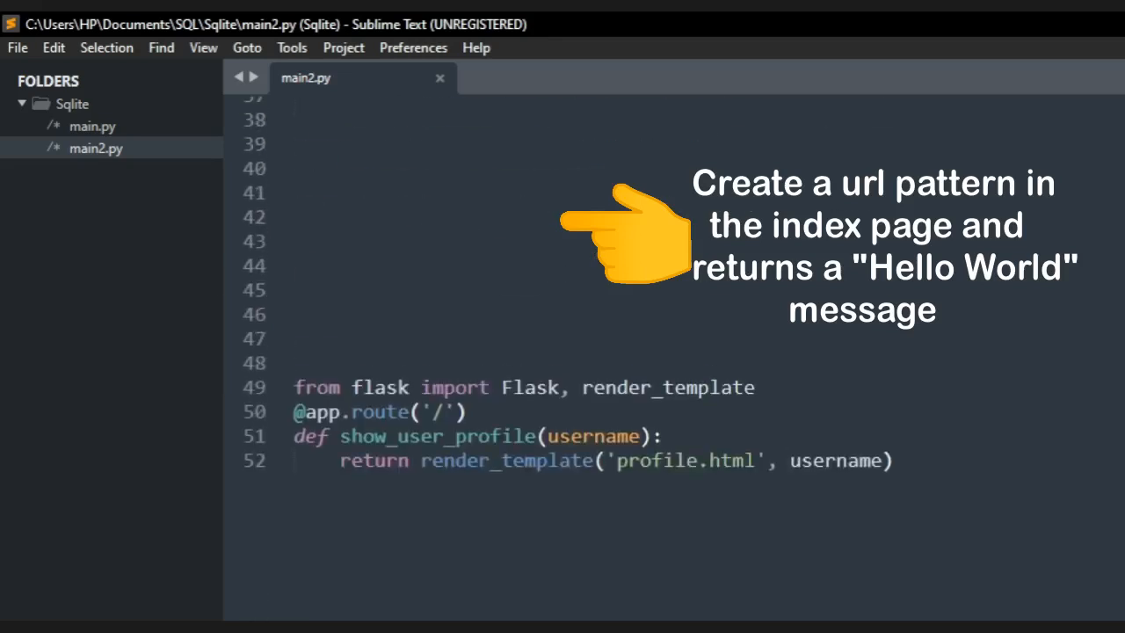
pyautogui.click(430, 460)
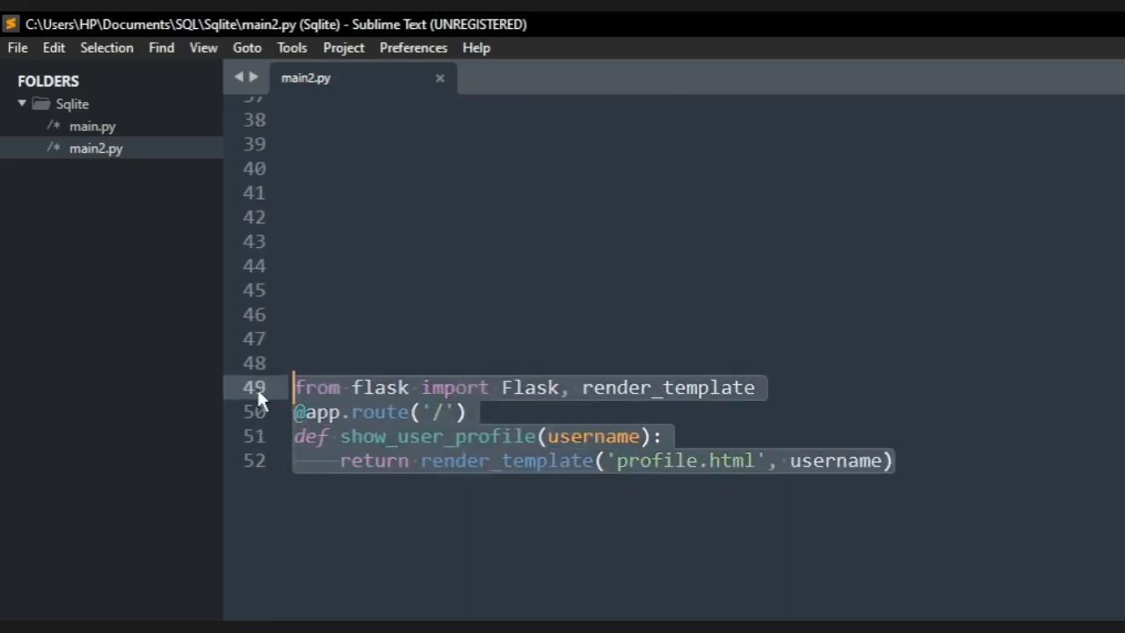
pyautogui.press('Delete')
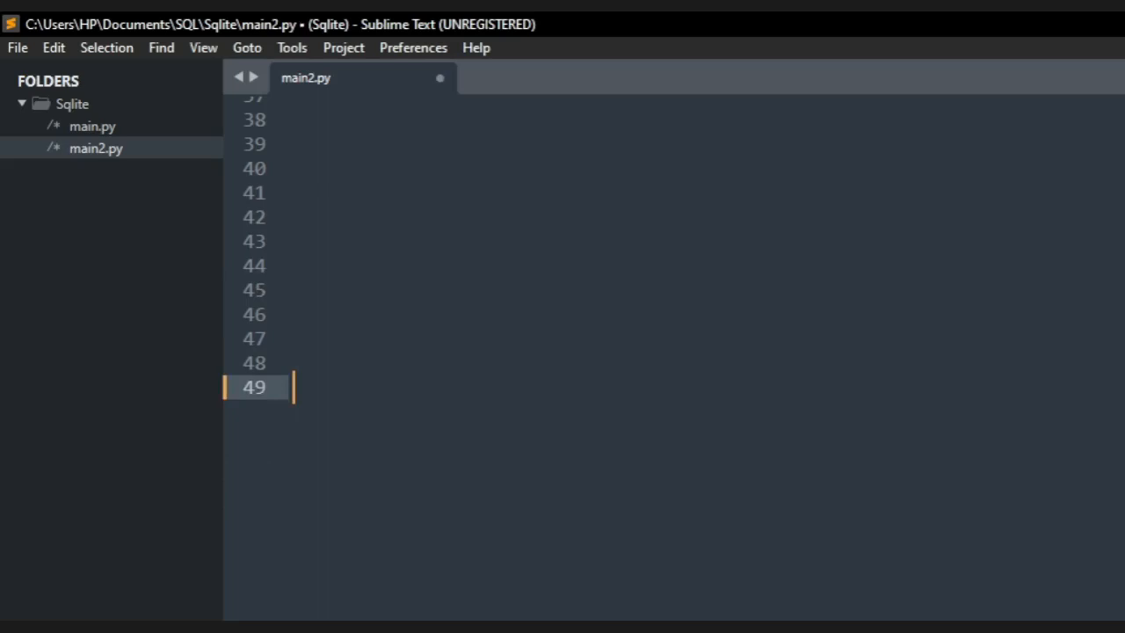
pyautogui.write('from flask import Flask, render_template')
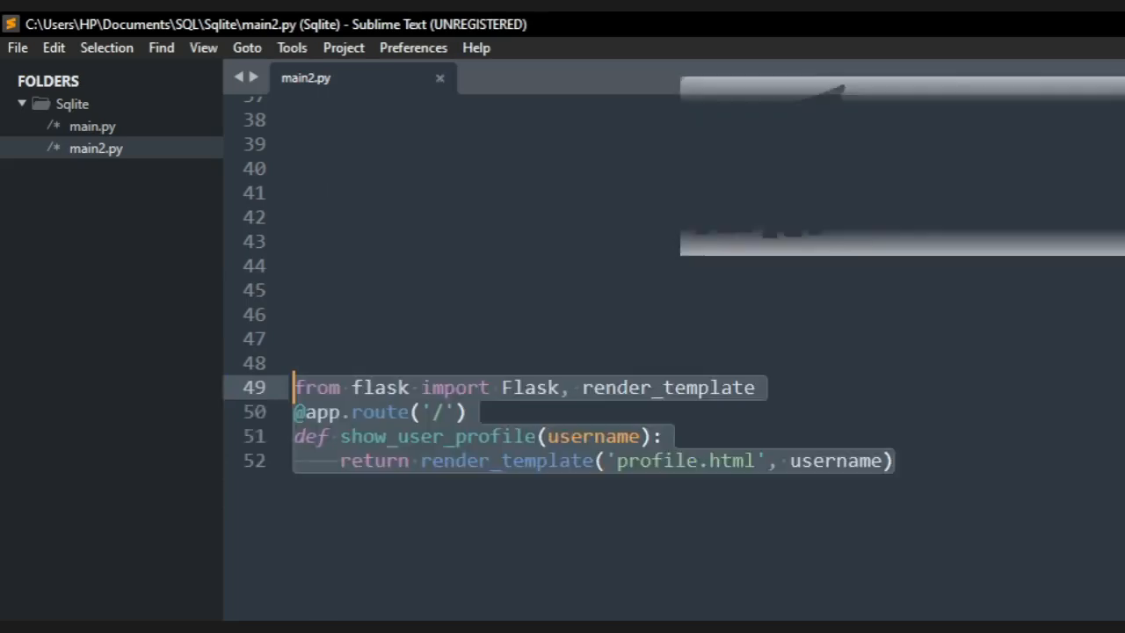
pyautogui.press('Delete')
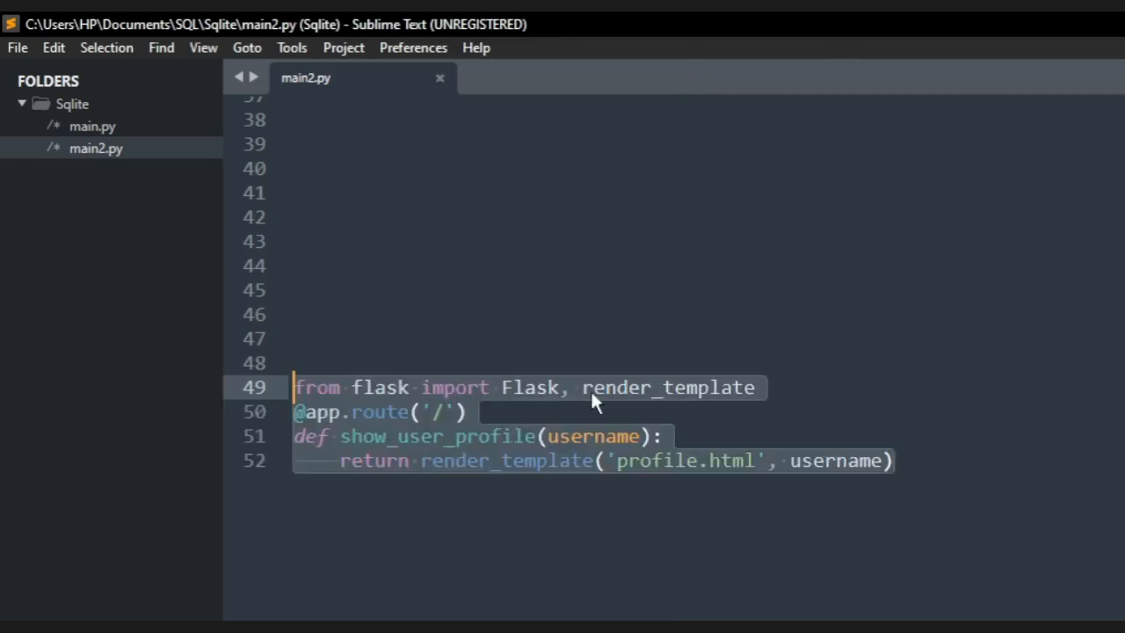
pyautogui.click(552, 411)
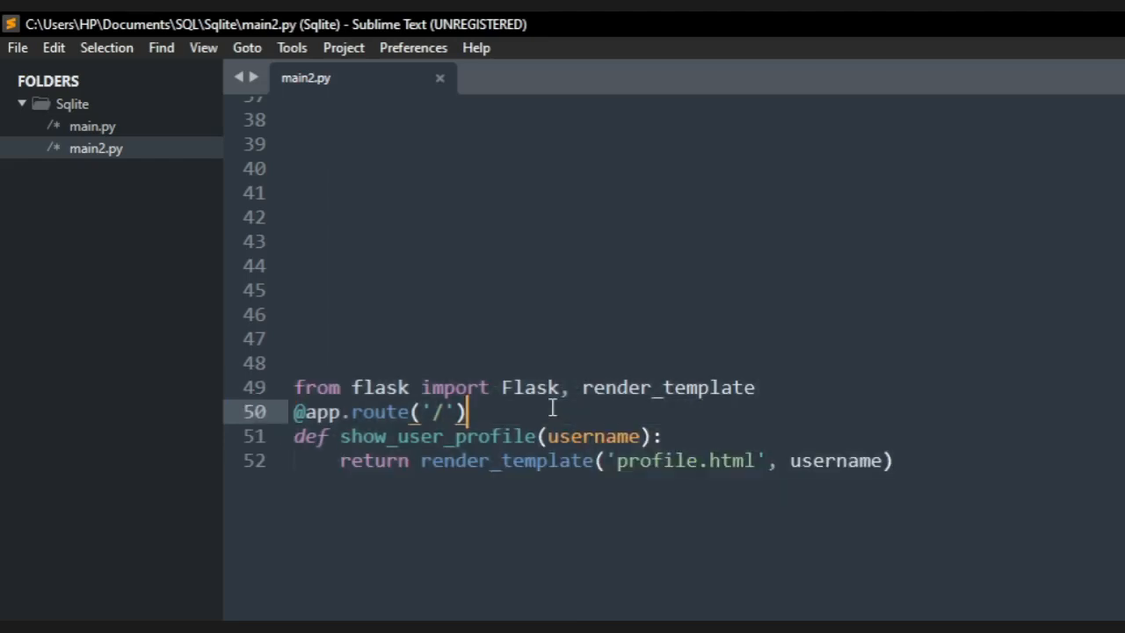
pyautogui.doubleClick(664, 386)
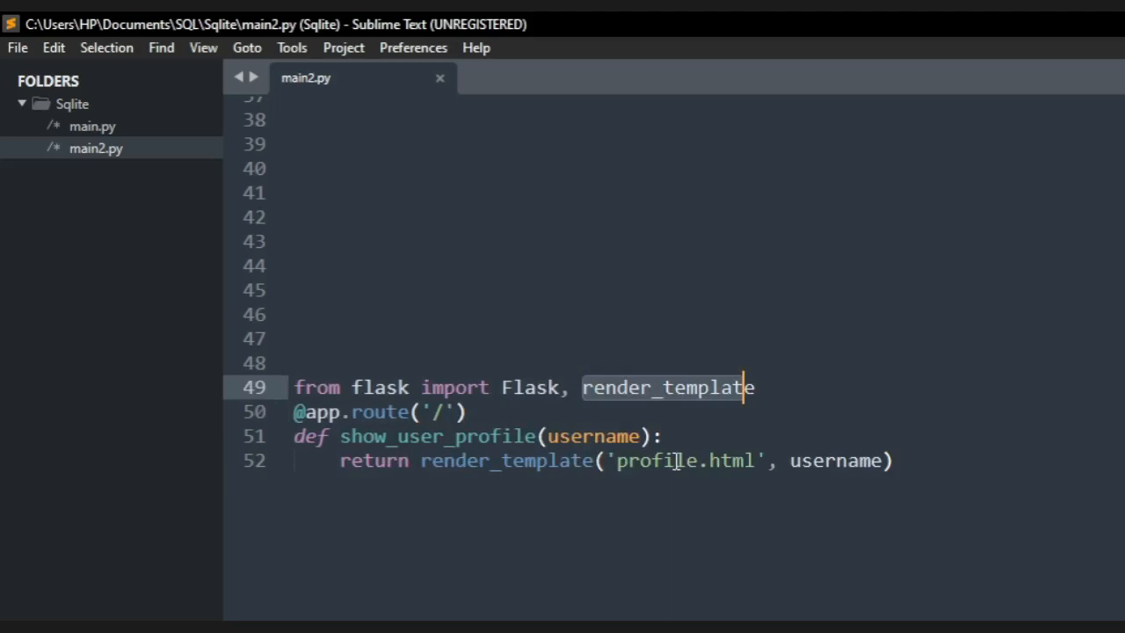
pyautogui.click(706, 459)
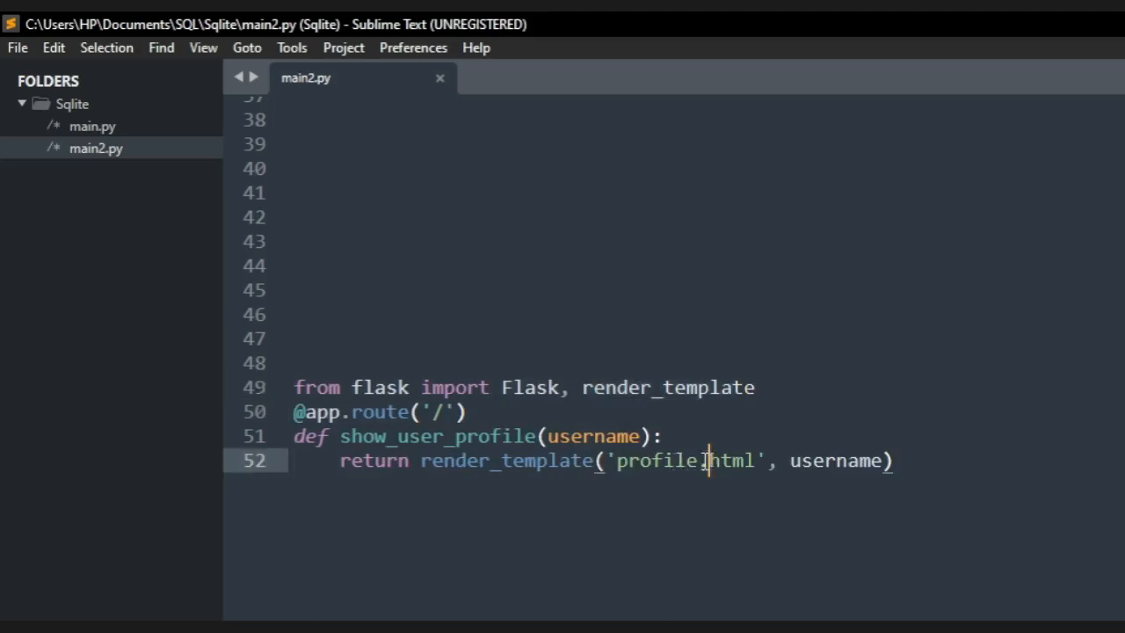
pyautogui.write('.')
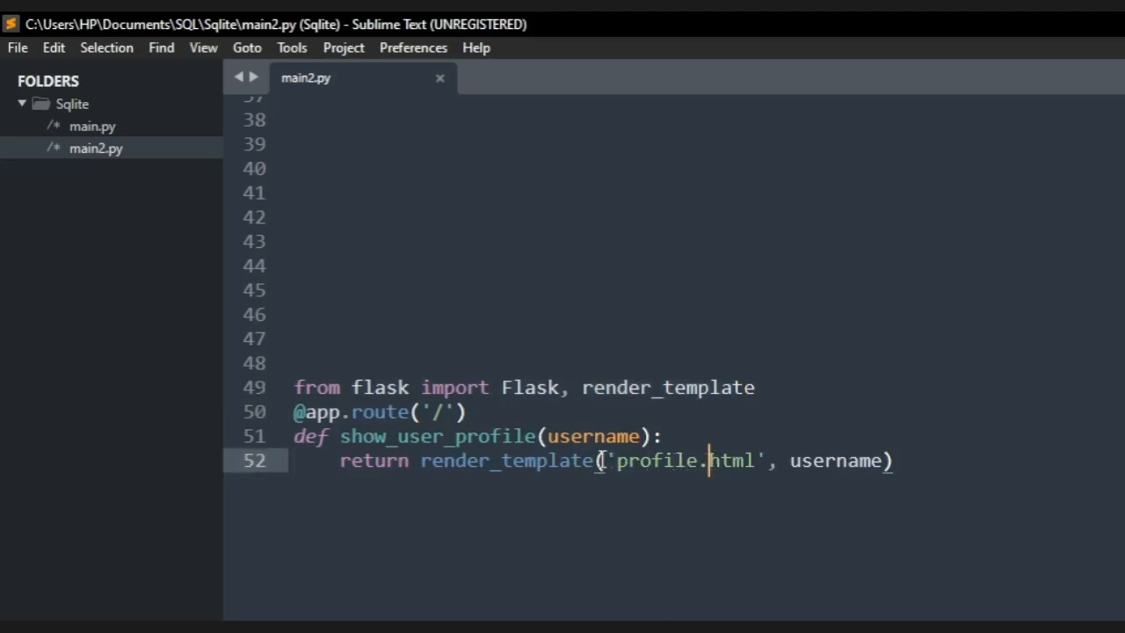